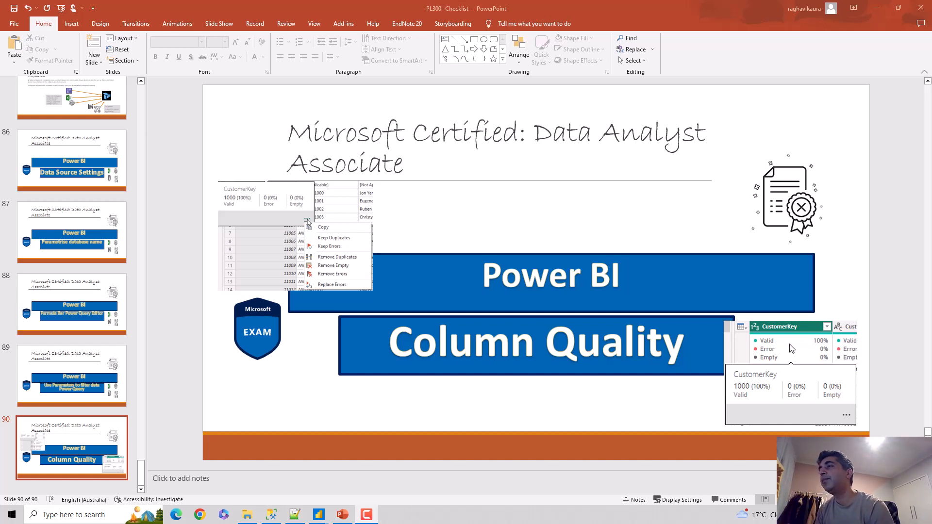
mouse_move(99, 429)
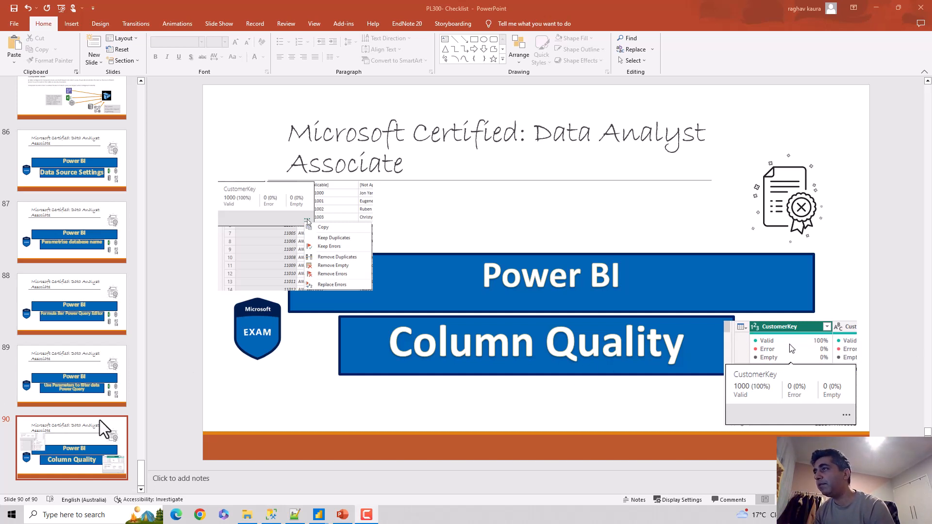
mouse_move(318, 515)
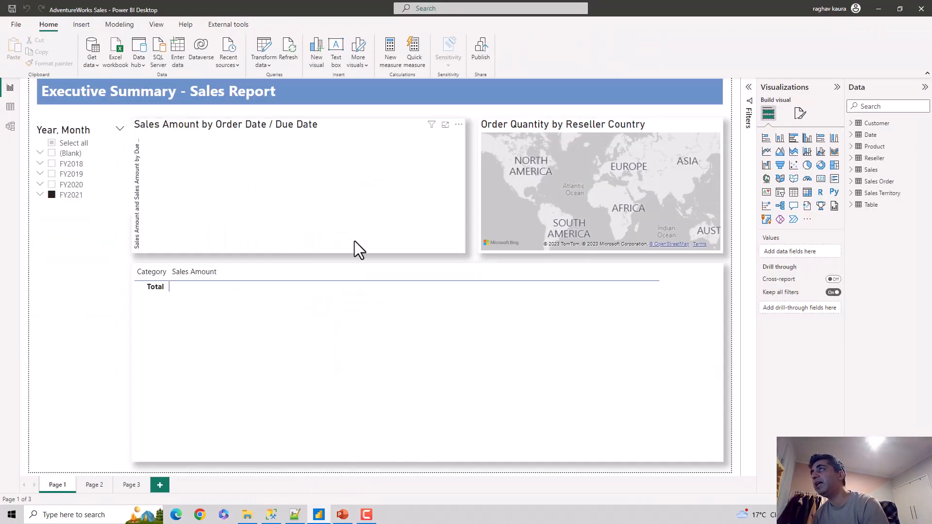
mouse_move(354, 264)
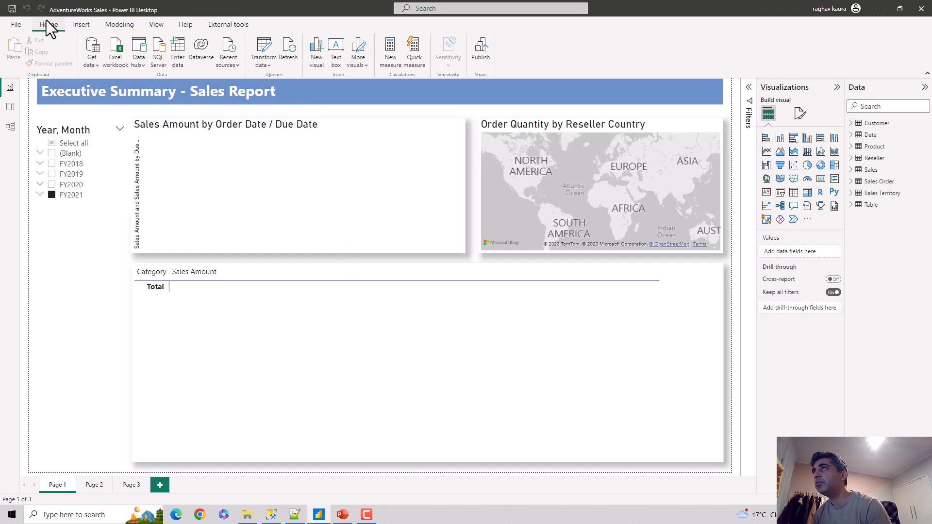
Launch Power Query Editor via Transform data to show the Customer query
left_click(258, 49)
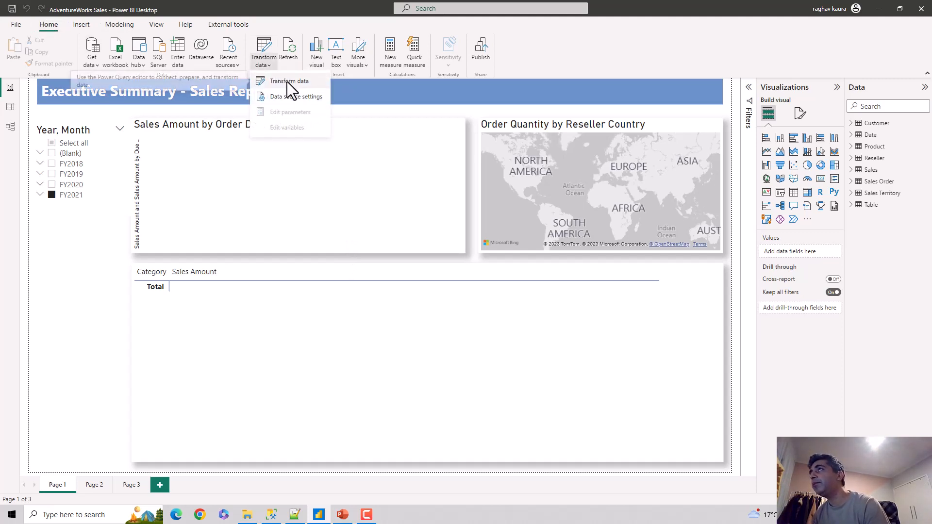
left_click(289, 80)
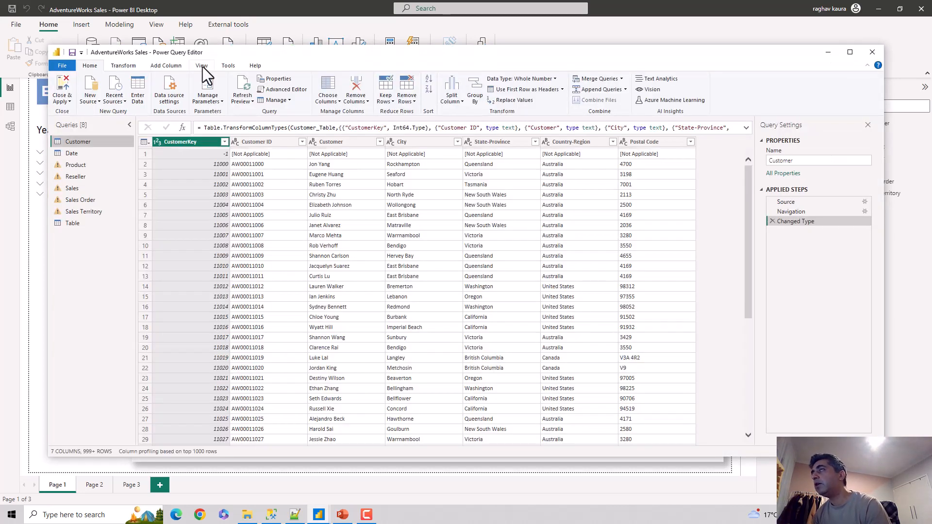
Turn on Column quality profiling from the View ribbon's data preview options
left_click(202, 66)
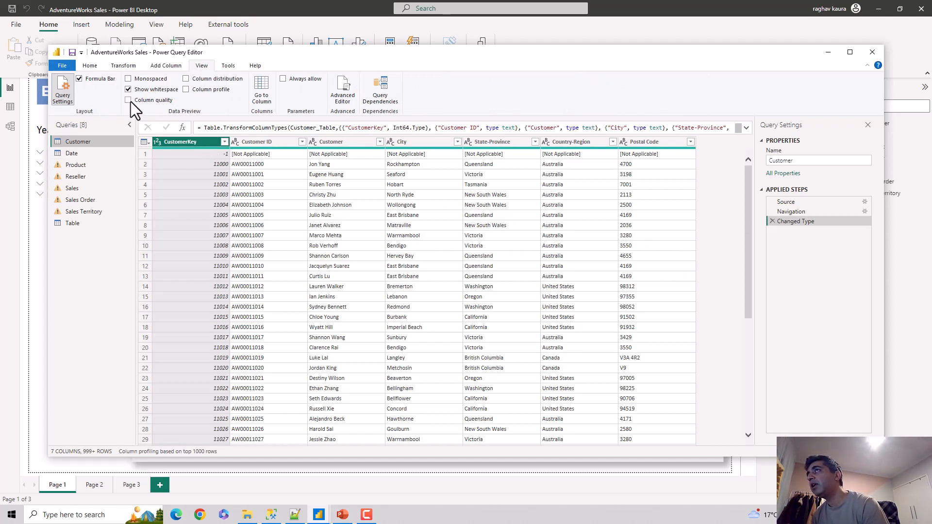
left_click(128, 100)
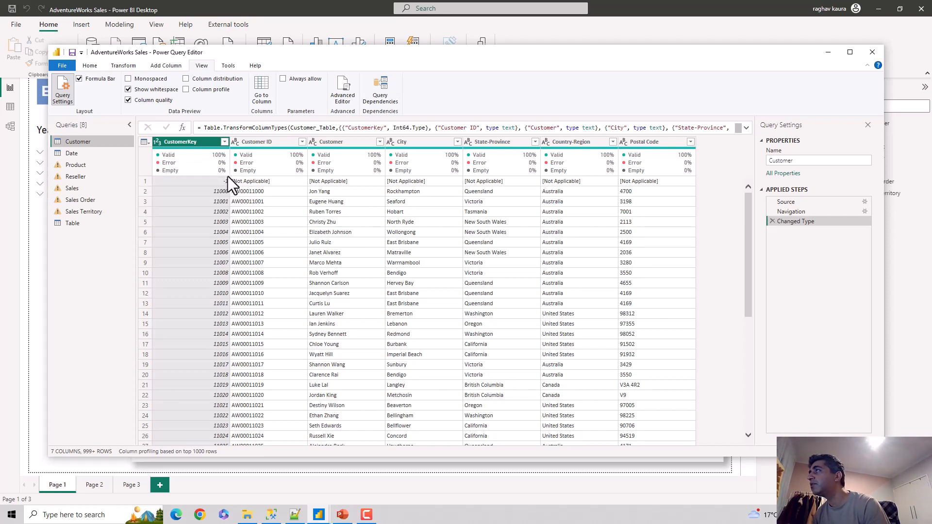
mouse_move(72, 160)
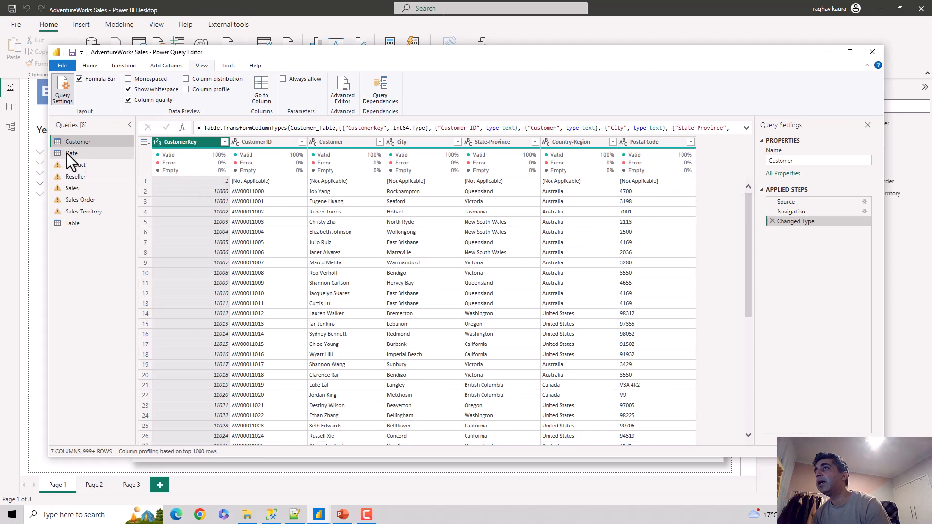
mouse_move(190, 174)
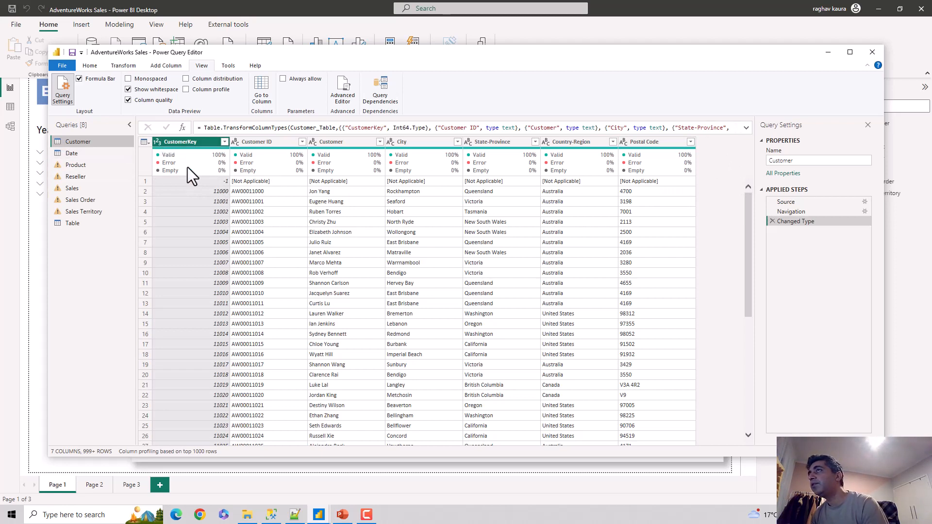
mouse_move(172, 179)
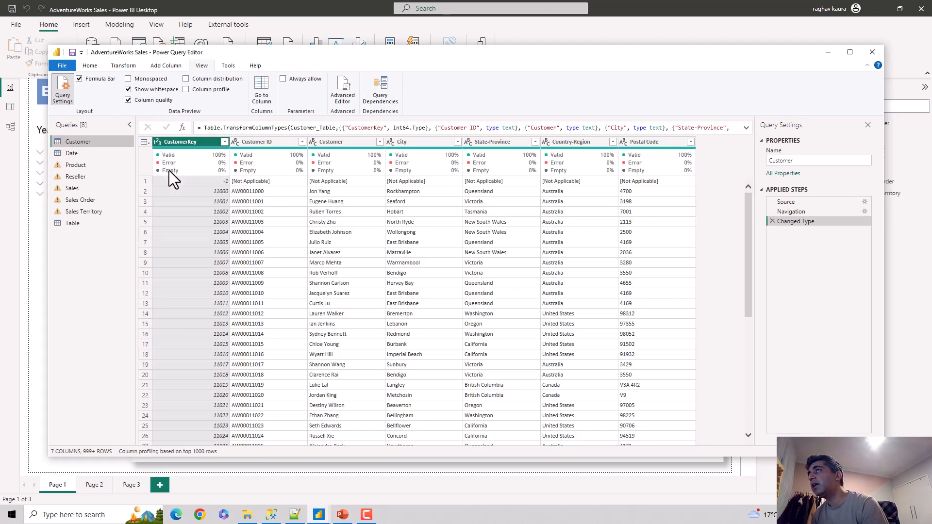
mouse_move(168, 171)
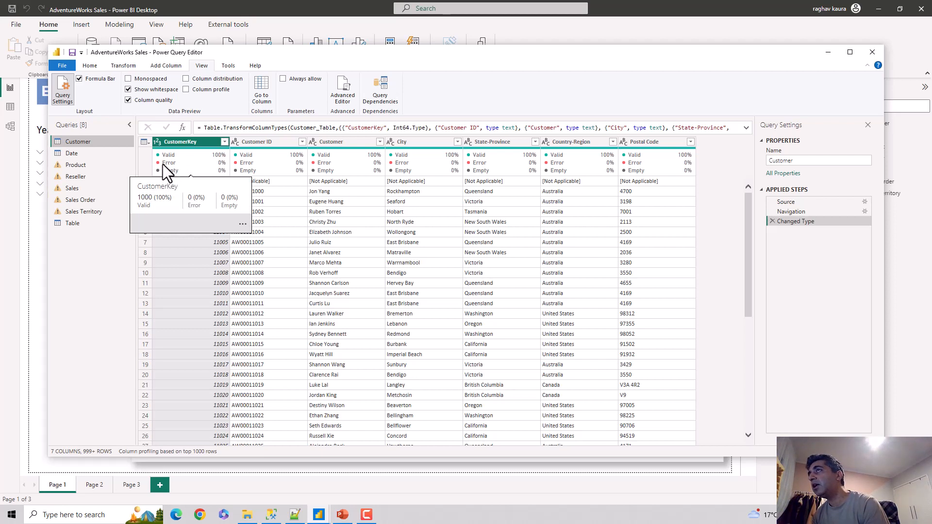
mouse_move(219, 185)
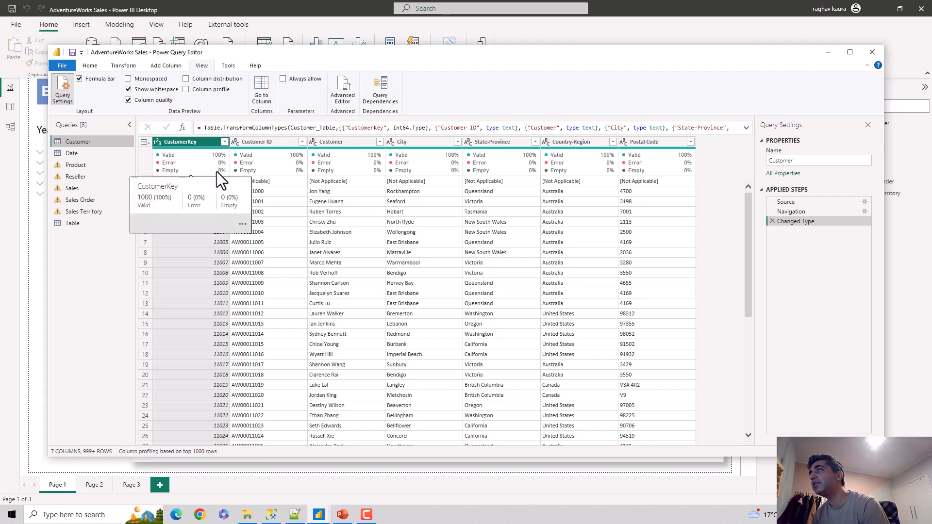
mouse_move(173, 172)
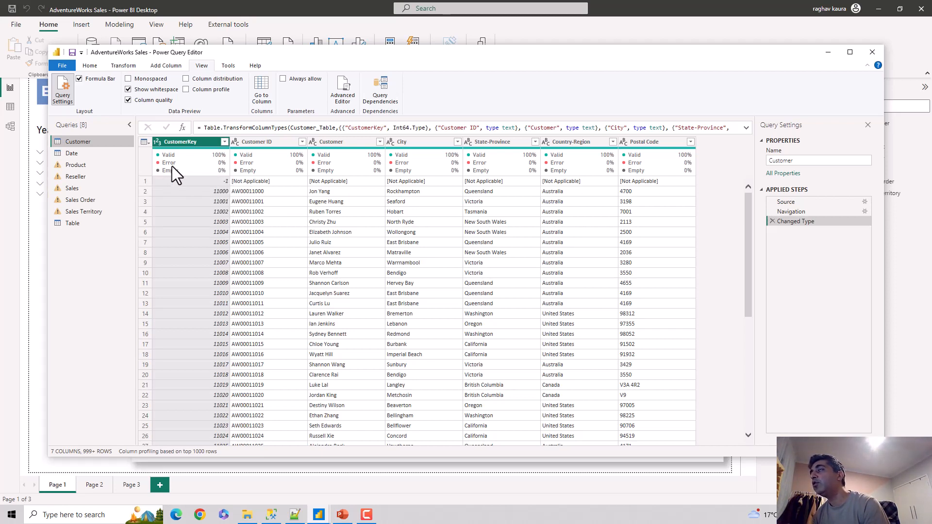
mouse_move(177, 172)
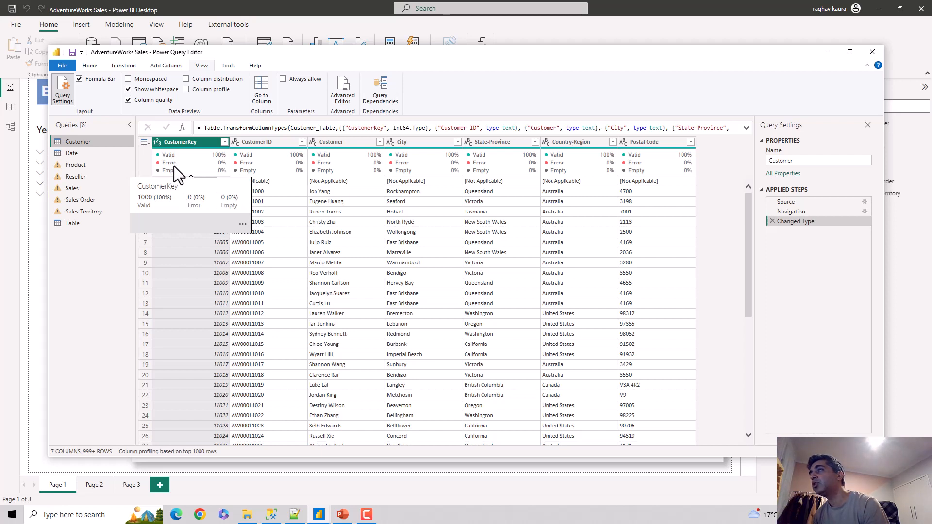
mouse_move(148, 210)
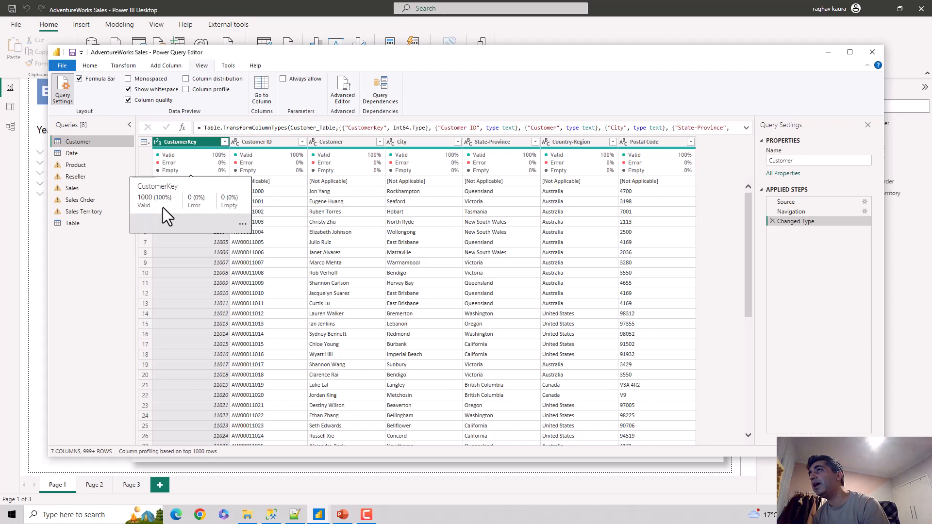
mouse_move(144, 214)
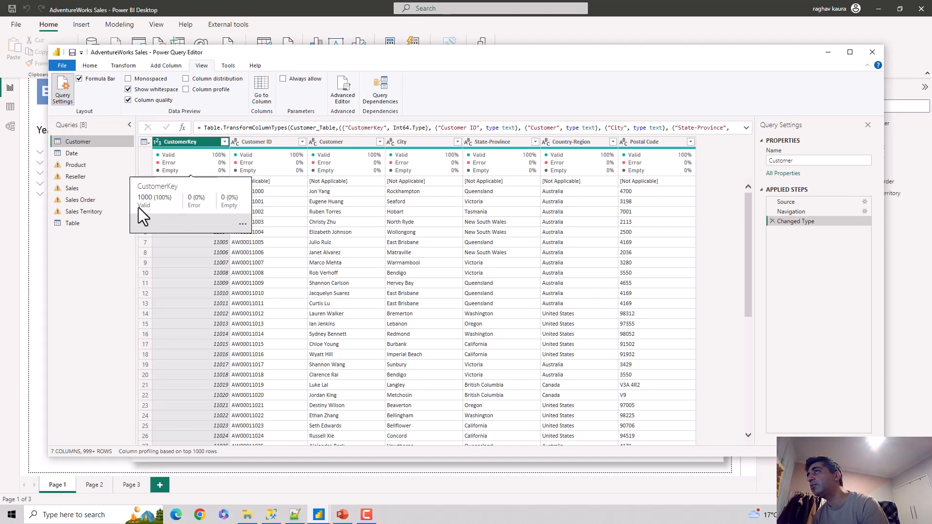
mouse_move(236, 203)
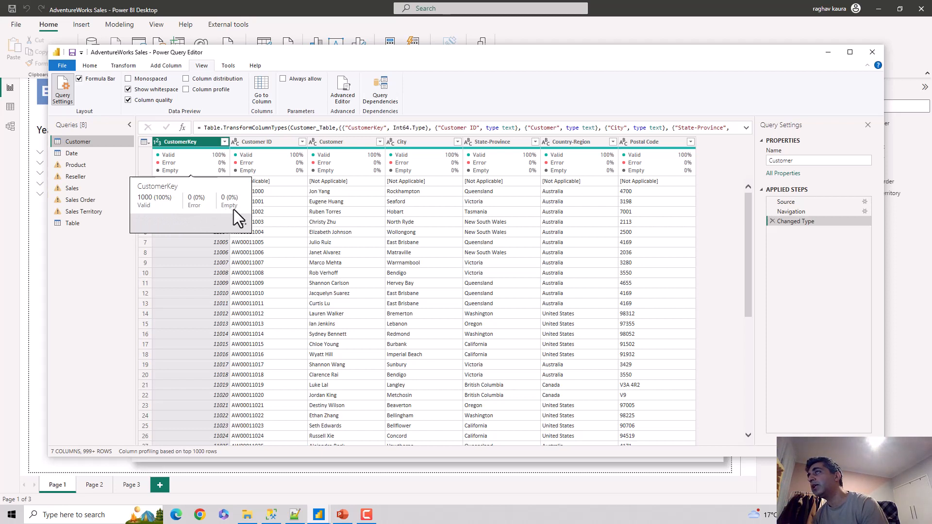
mouse_move(249, 231)
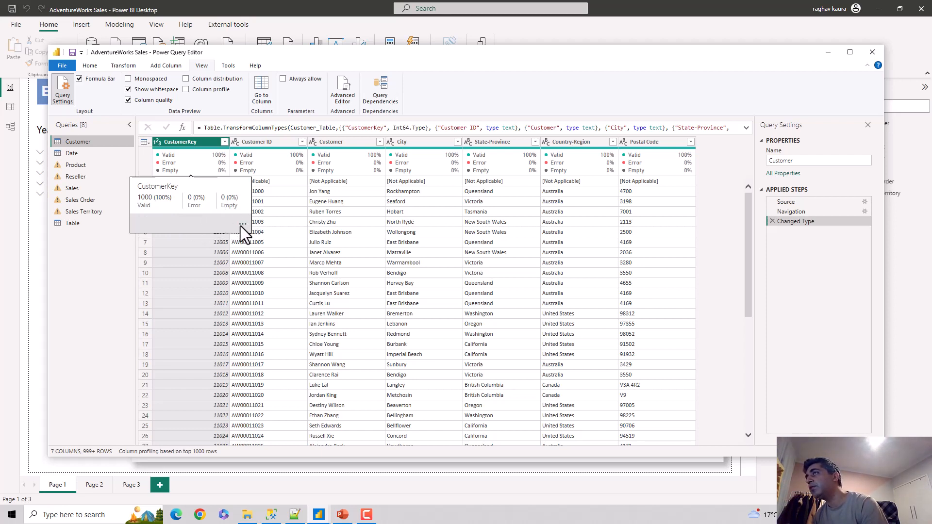
Show the cleanup actions menu for CustomerKey's column quality details
left_click(241, 225)
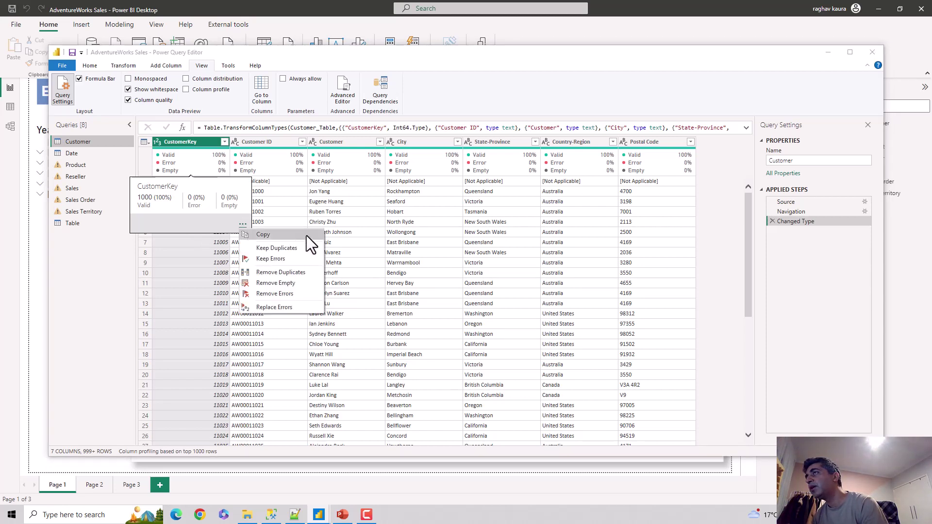
mouse_move(276, 284)
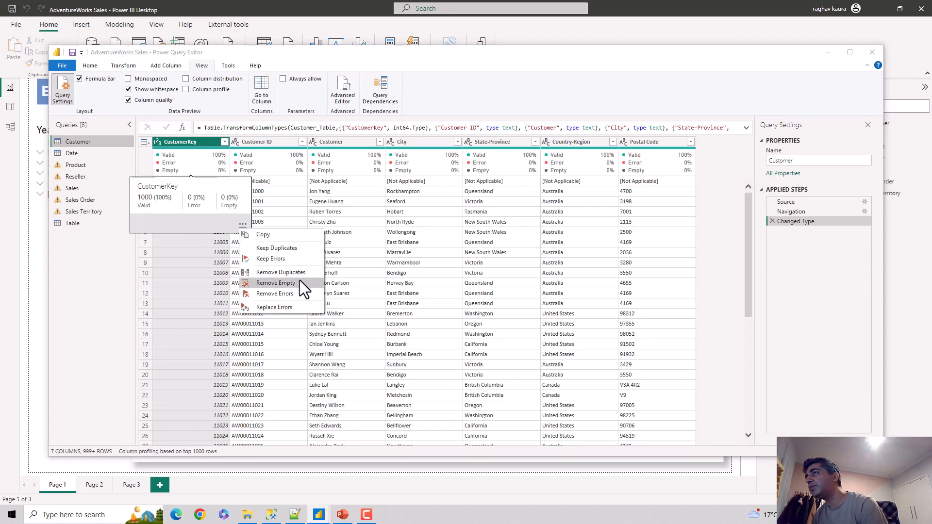
mouse_move(275, 248)
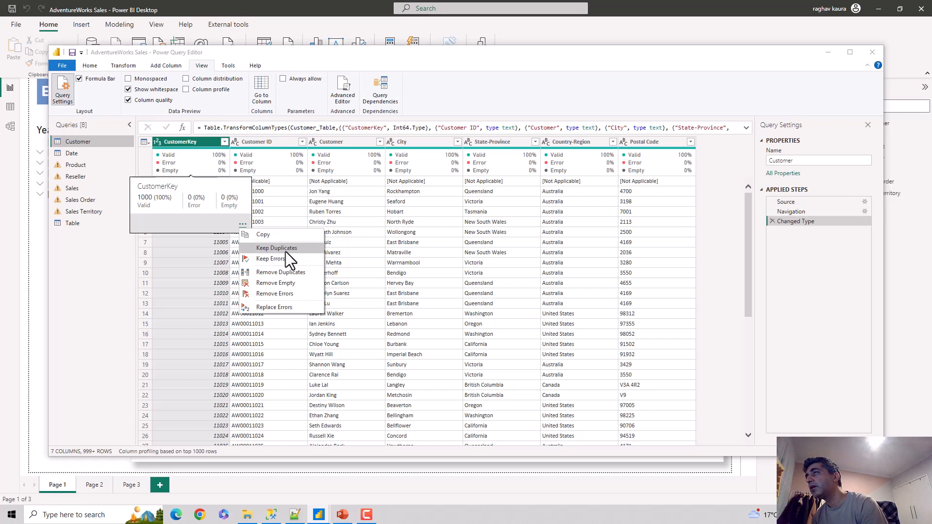
mouse_move(290, 272)
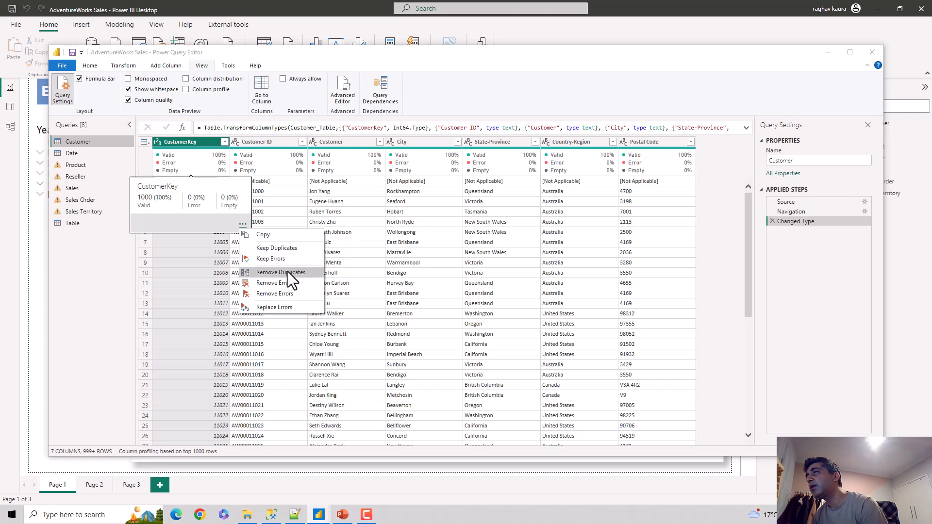
mouse_move(278, 283)
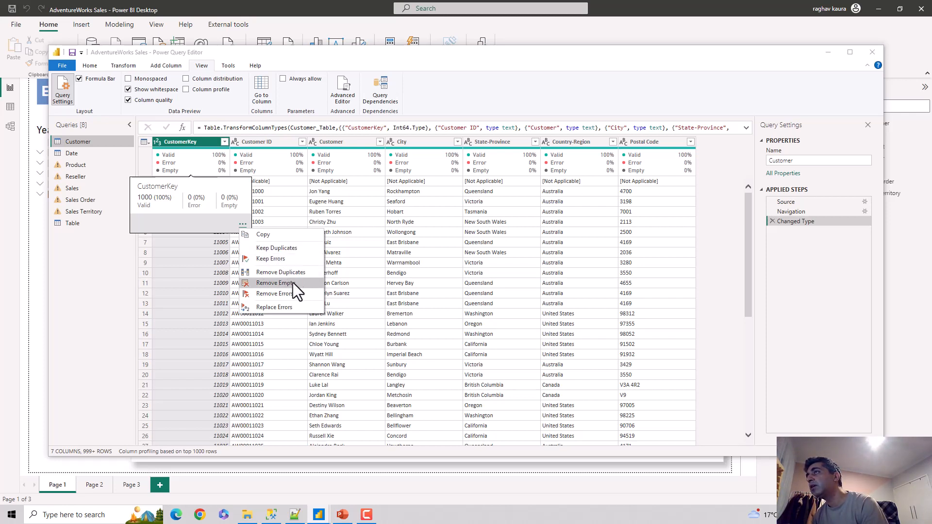
mouse_move(297, 312)
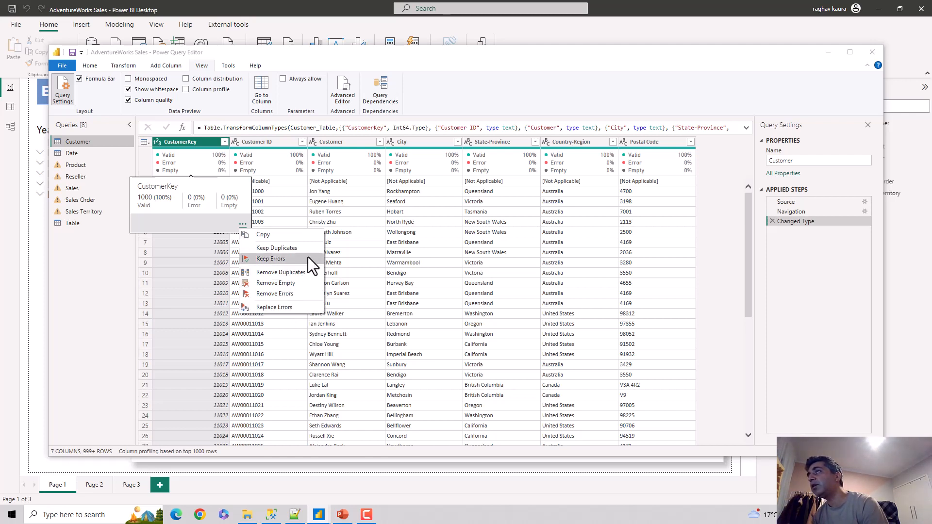
mouse_move(295, 260)
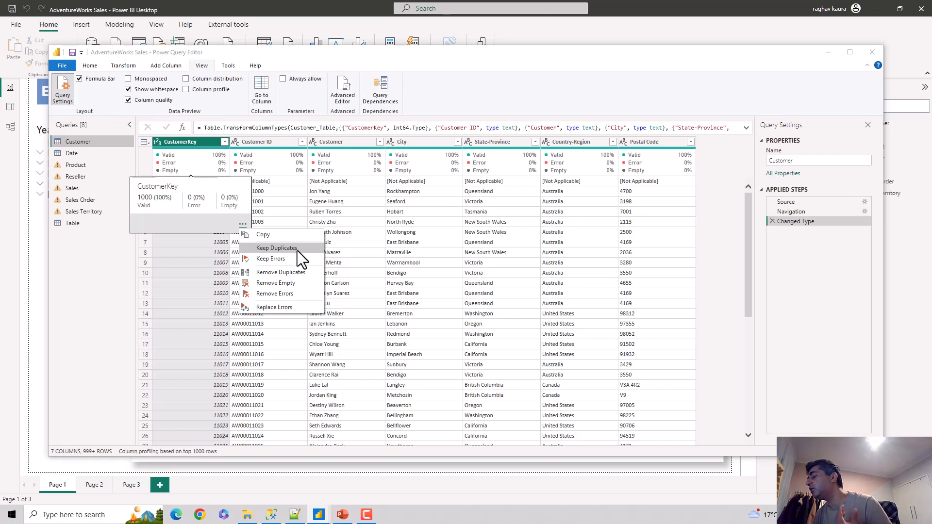